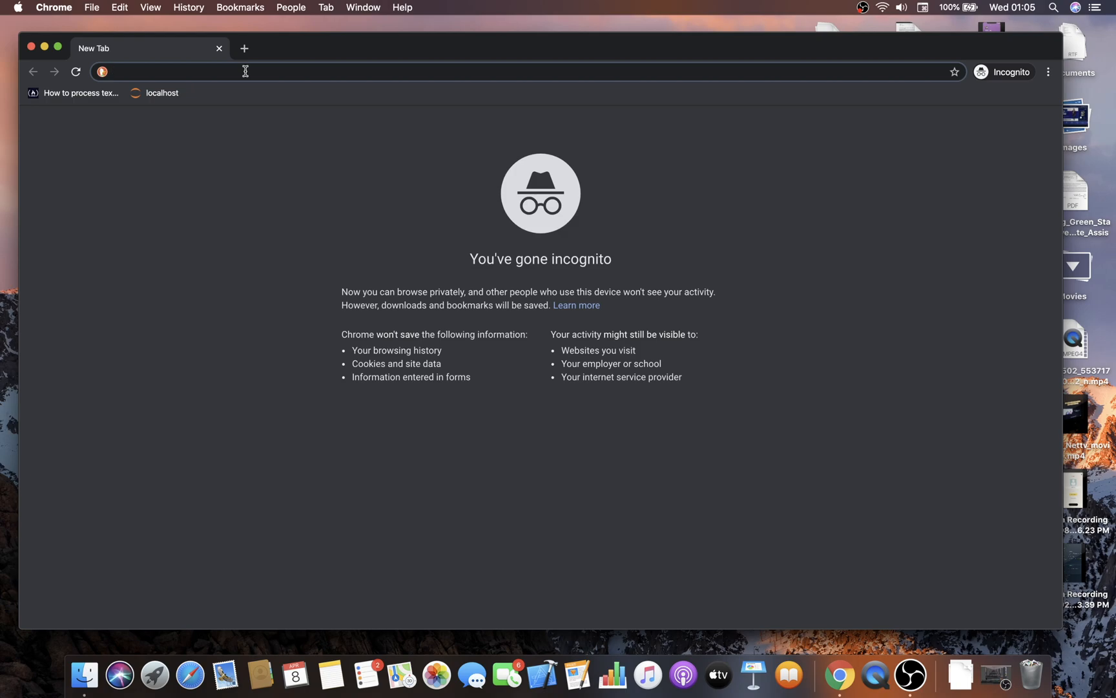
Go to netflix.com in the incognito Chrome window's address bar
click(170, 71)
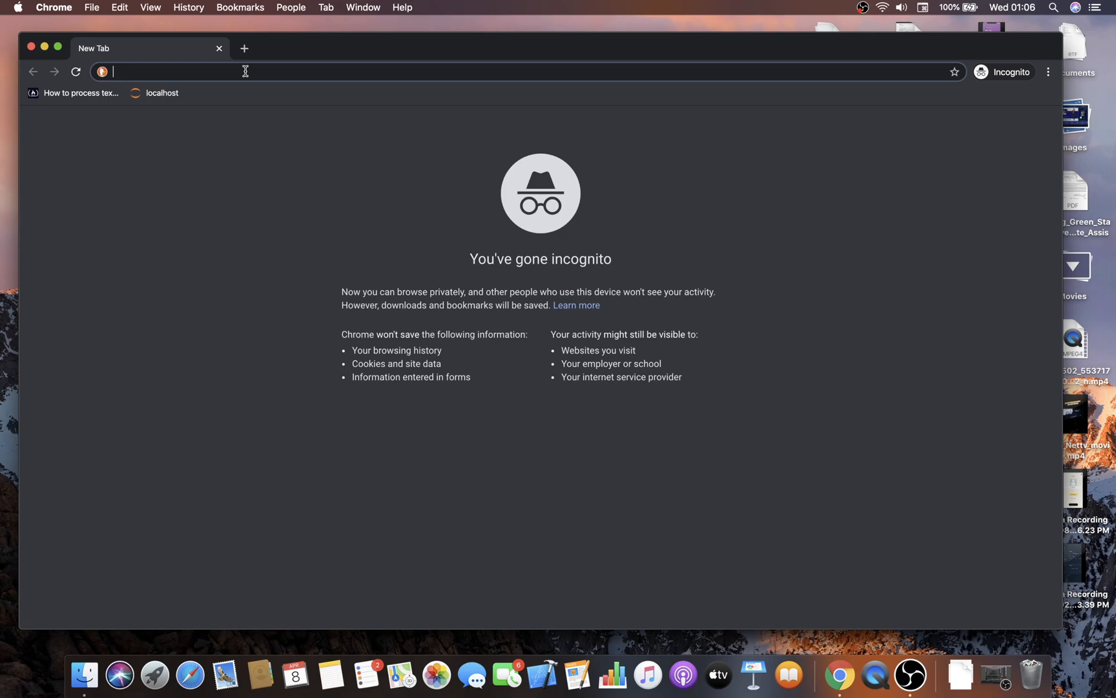
text(netflix.com/browse)
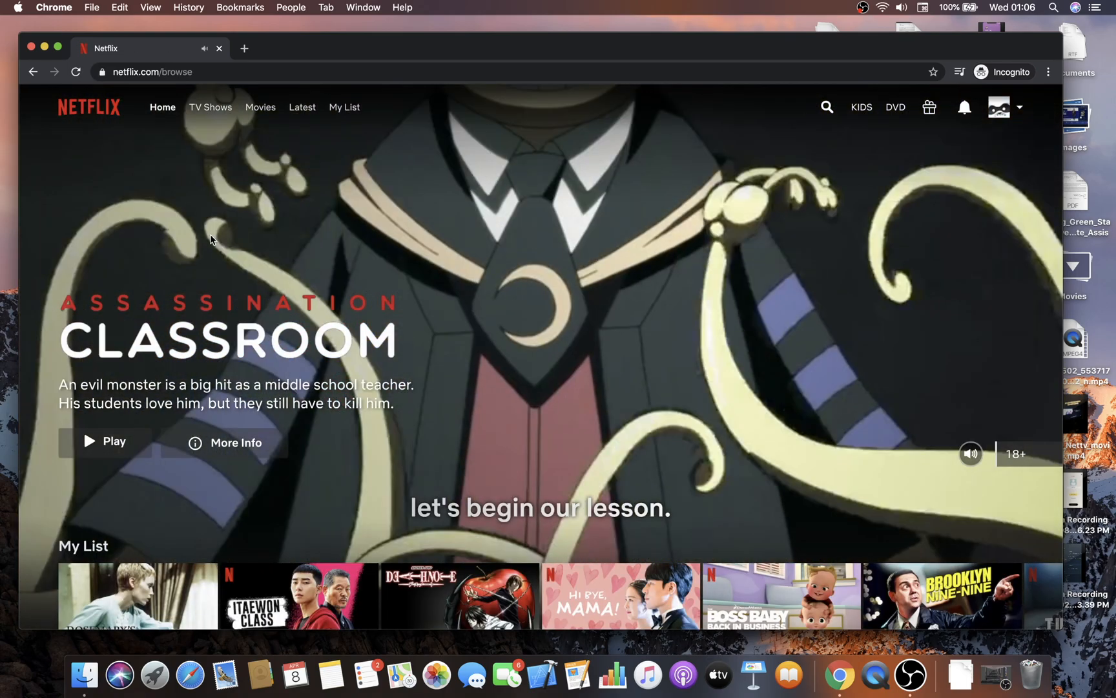
Start Hi Bye, Mama! S1:E1 from My List and pause it near the start
scroll(down, 3)
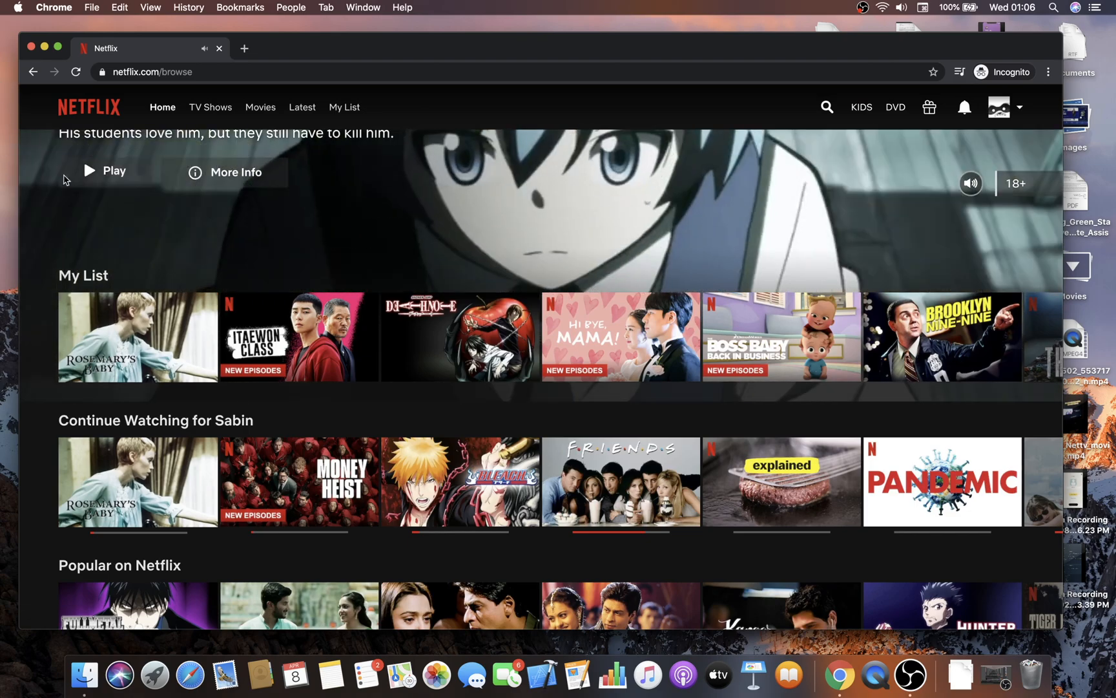
scroll(down, 3)
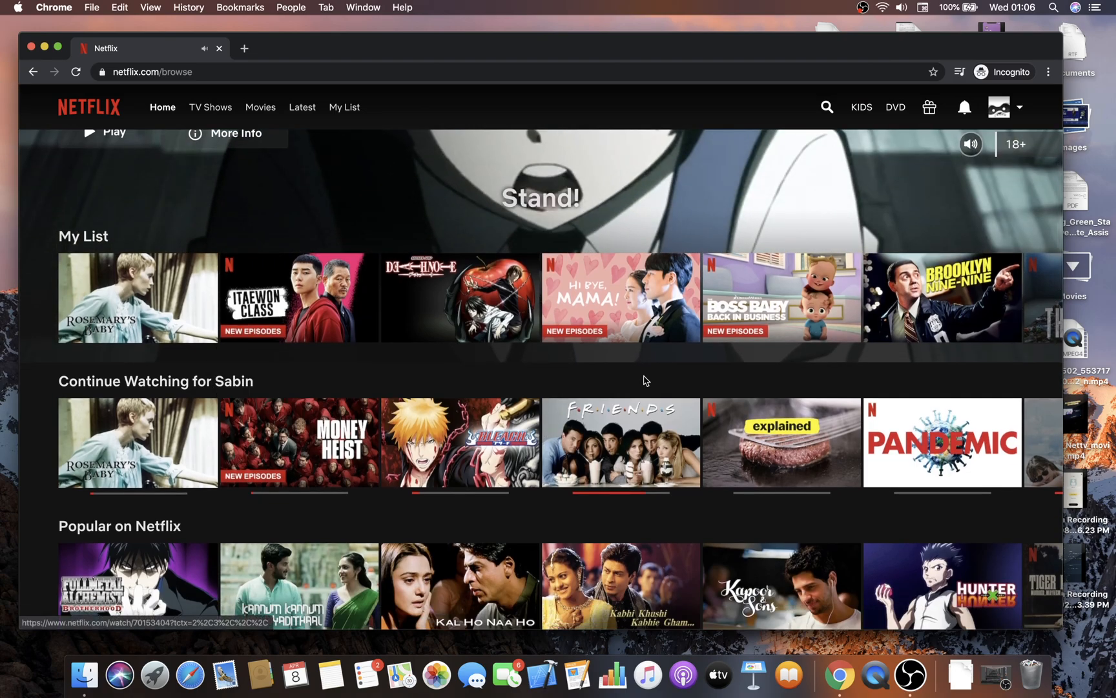
mouse_move(619, 297)
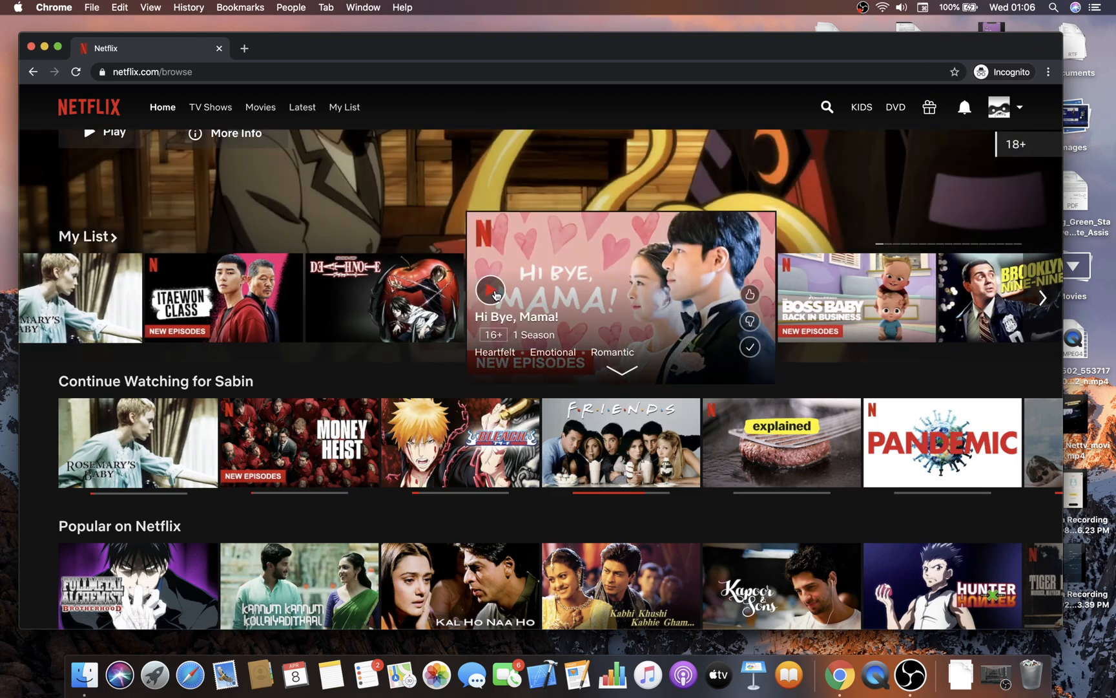
click(491, 294)
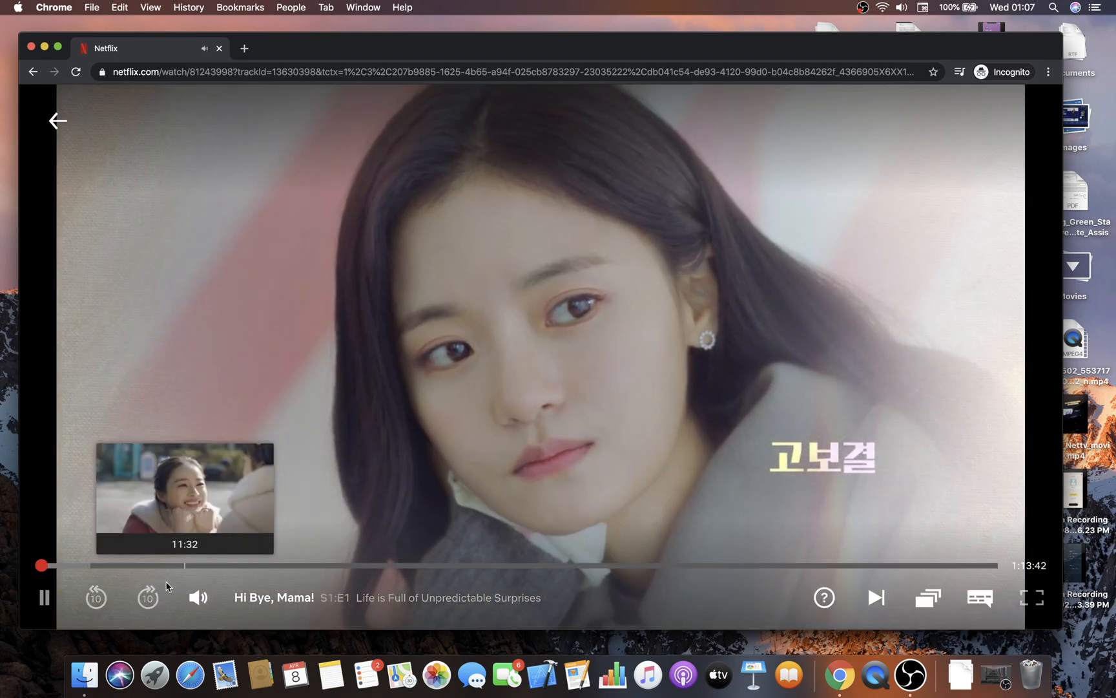
click(43, 597)
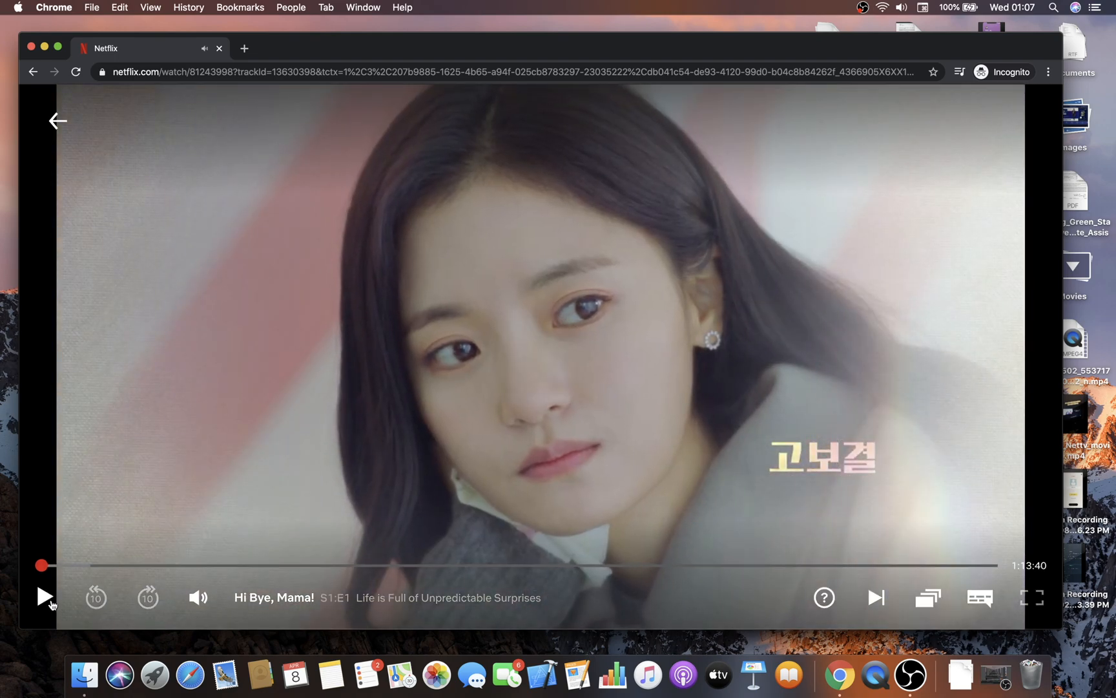
mouse_move(222, 330)
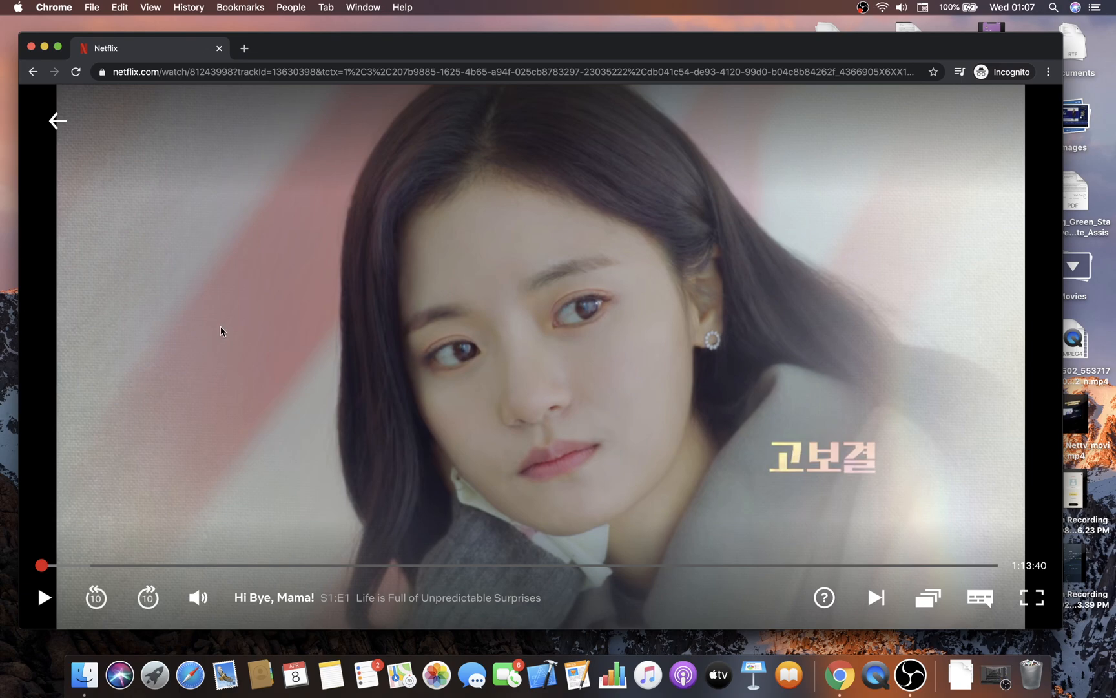
mouse_move(225, 263)
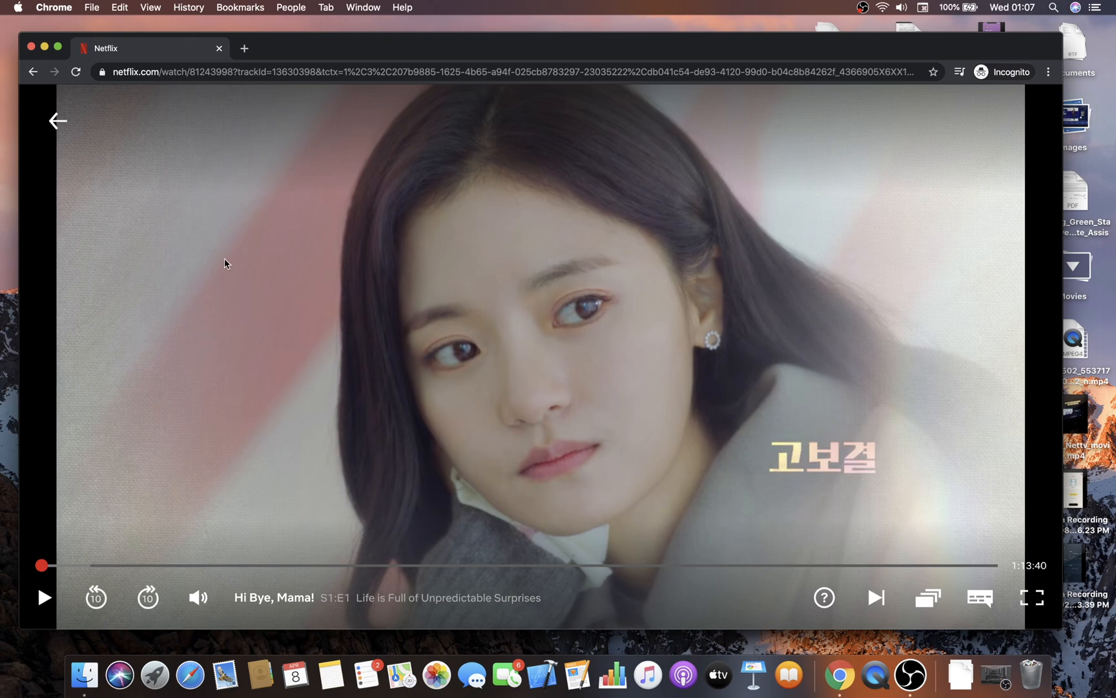
click(239, 8)
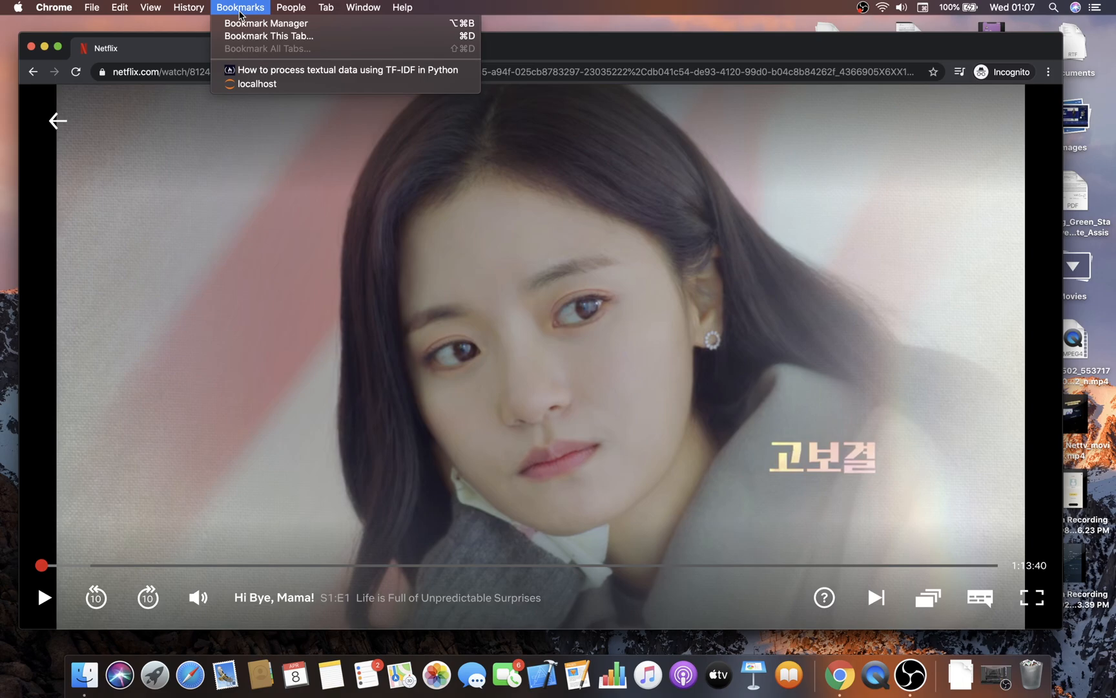
Open Chrome's developer tools via View > Developer > Inspect Elements
click(149, 8)
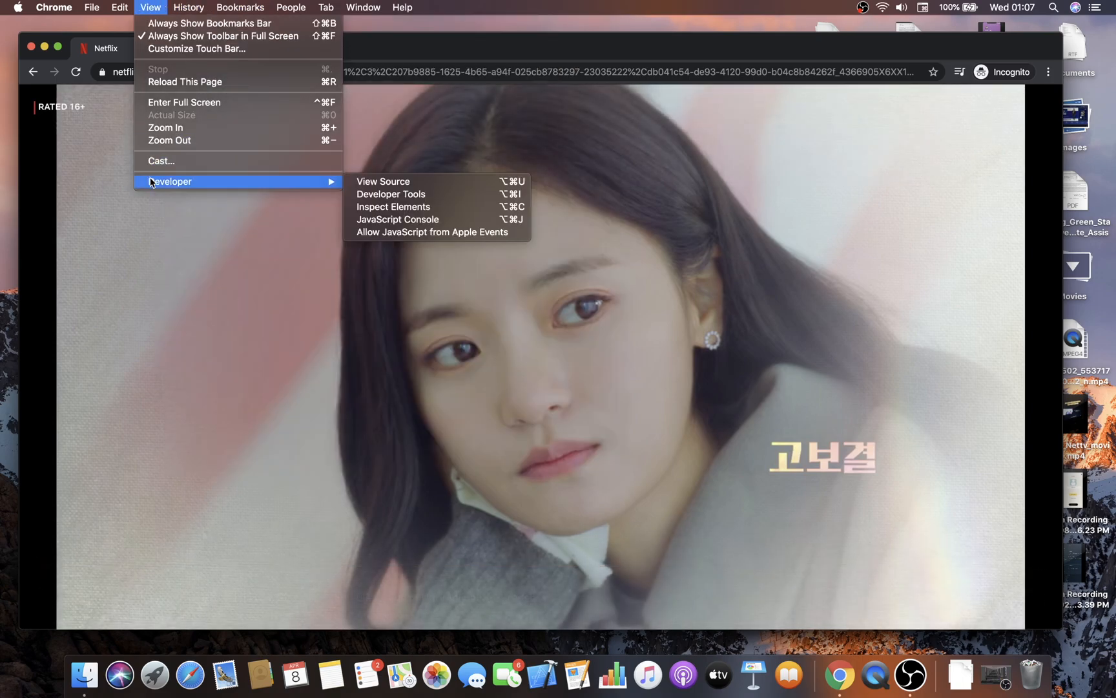
mouse_move(410, 207)
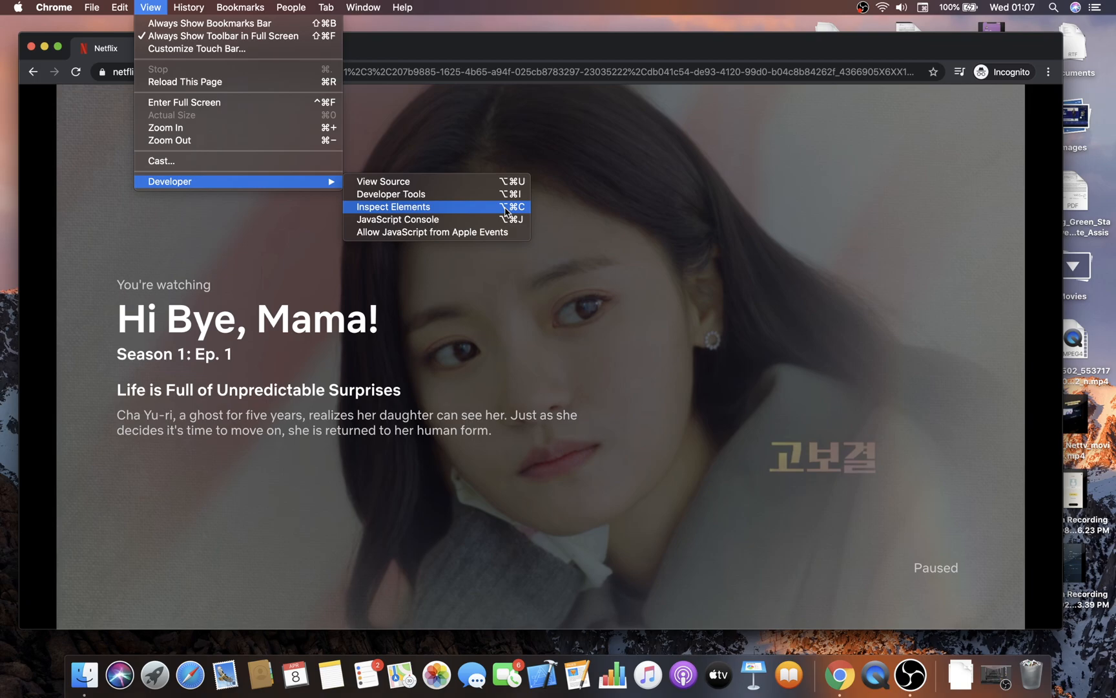
click(393, 206)
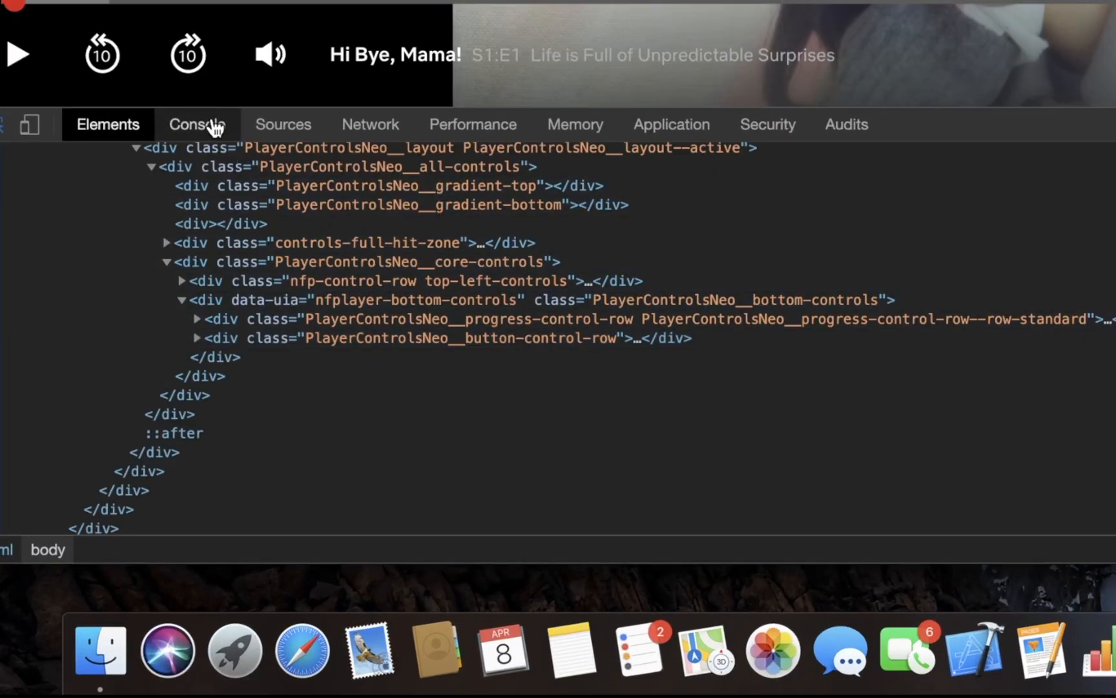
Run document.querySelector("video") in the Console to return the player's video tag
click(197, 125)
text(document.querySelector(")
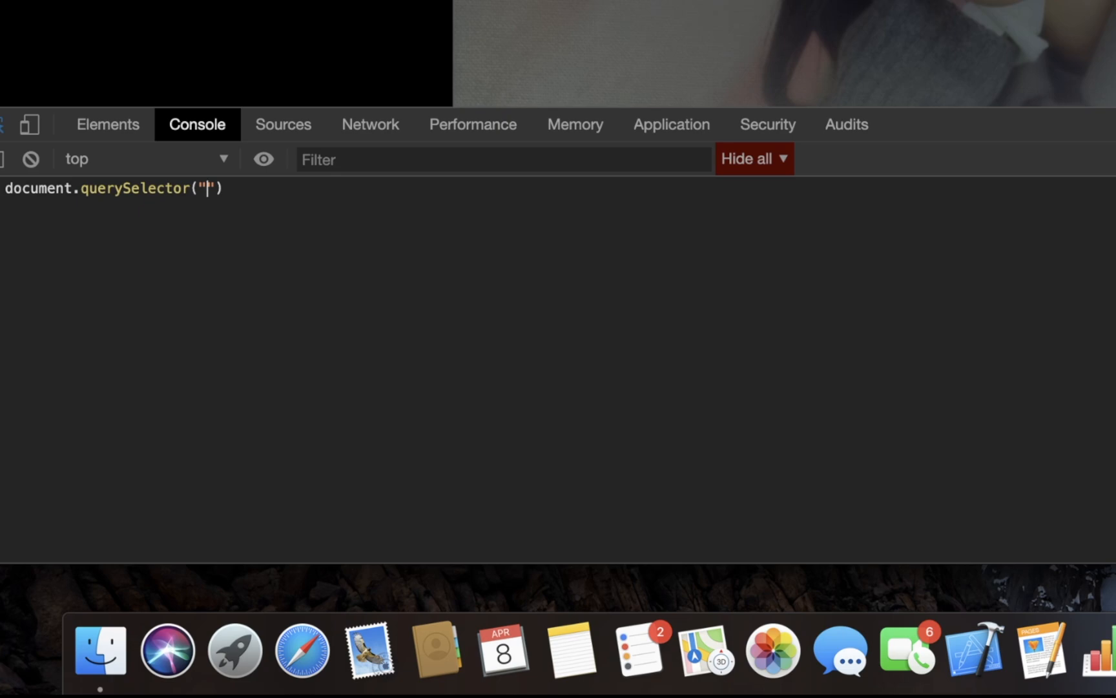
text(video)
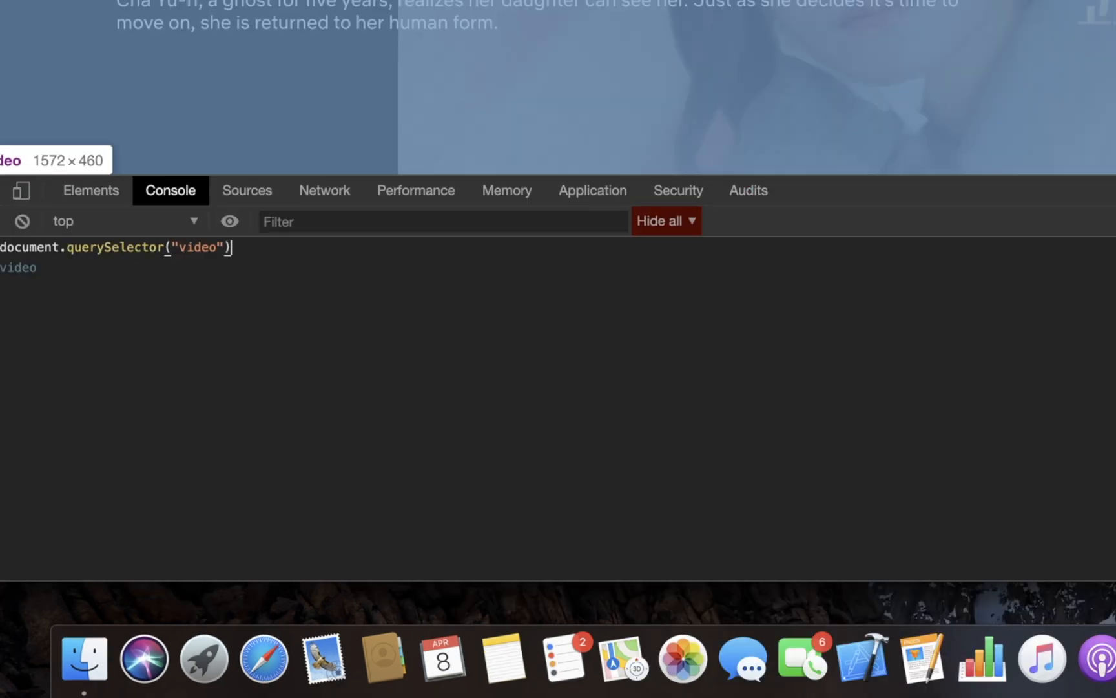
key(Return)
text(document.querySelector("video)
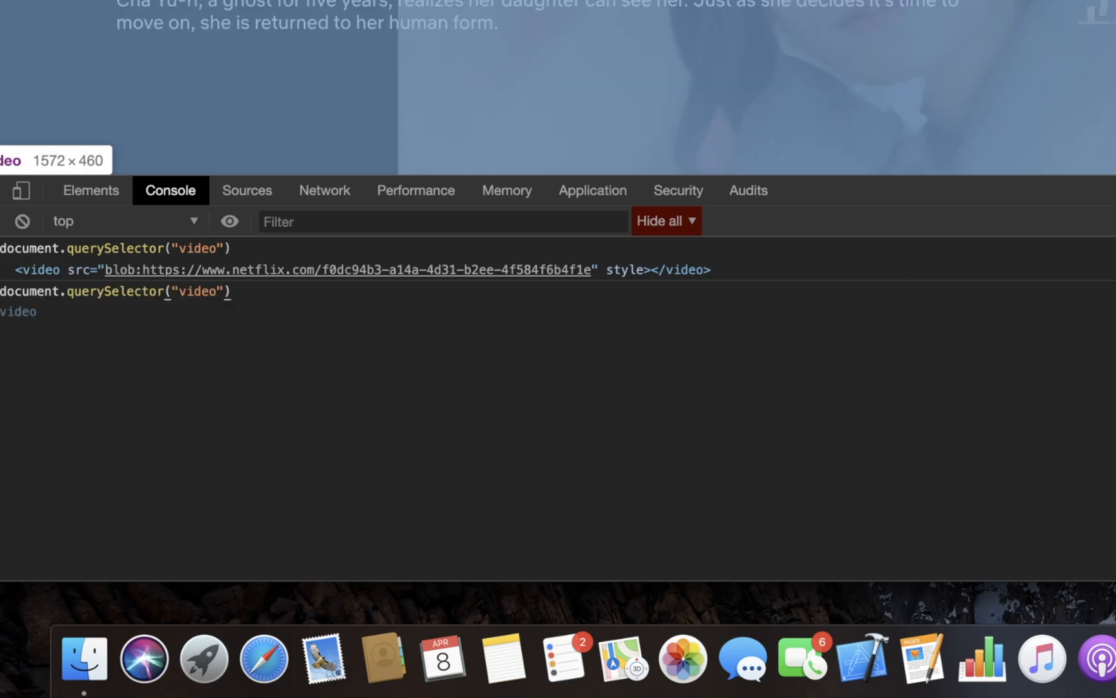
Run document.querySelector("video").playbackRate = 2 in the Console
text(.playbackRate = 2)
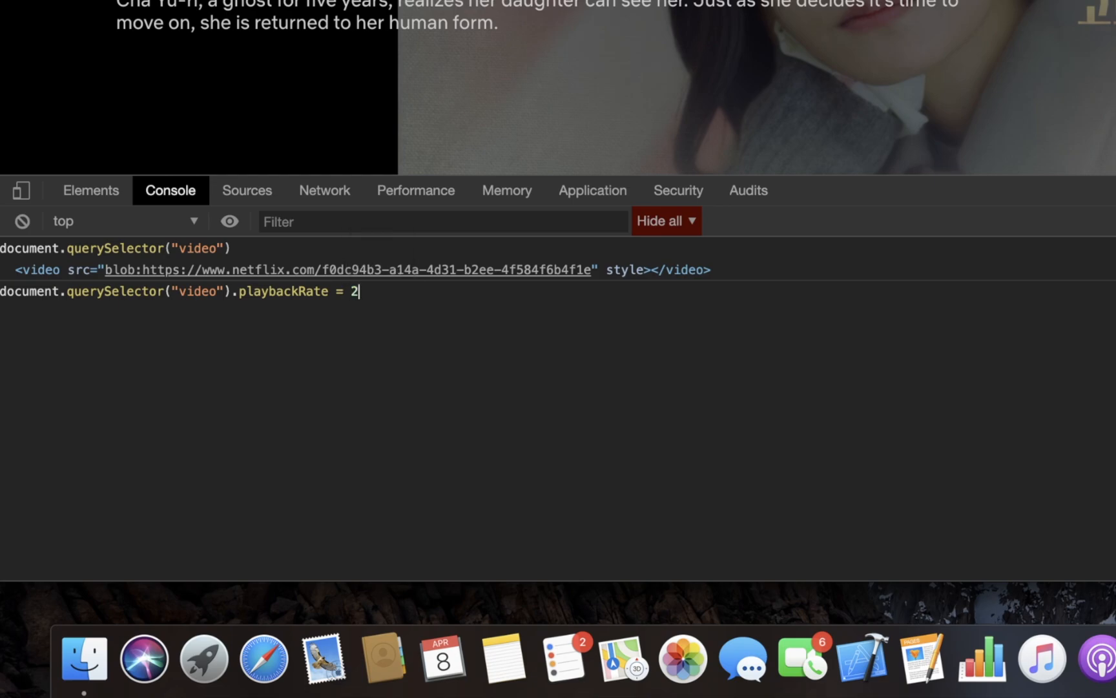
key(Return)
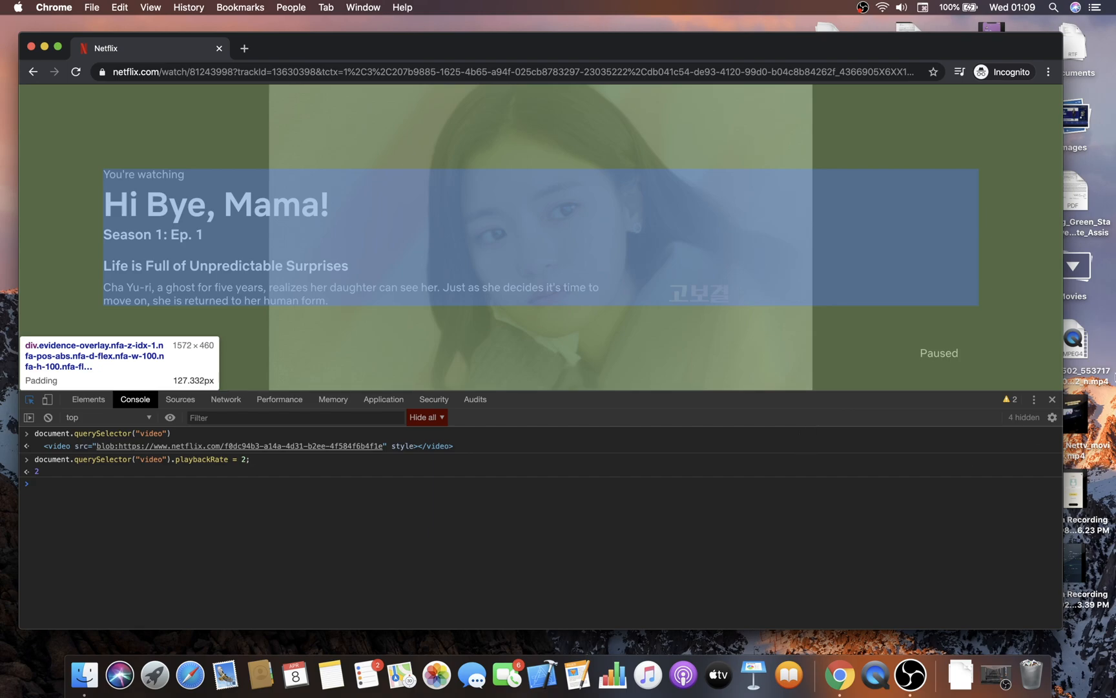
mouse_move(1052, 399)
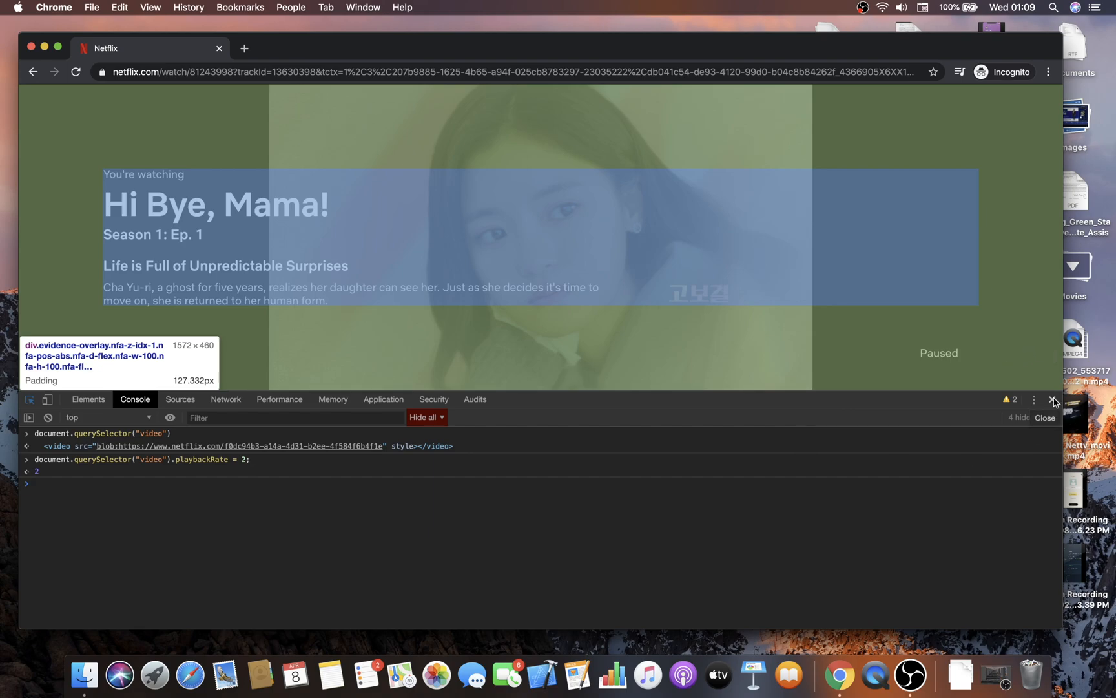
Close the DevTools panel and leave Hi Bye, Mama! playing at 2x speed
click(1054, 400)
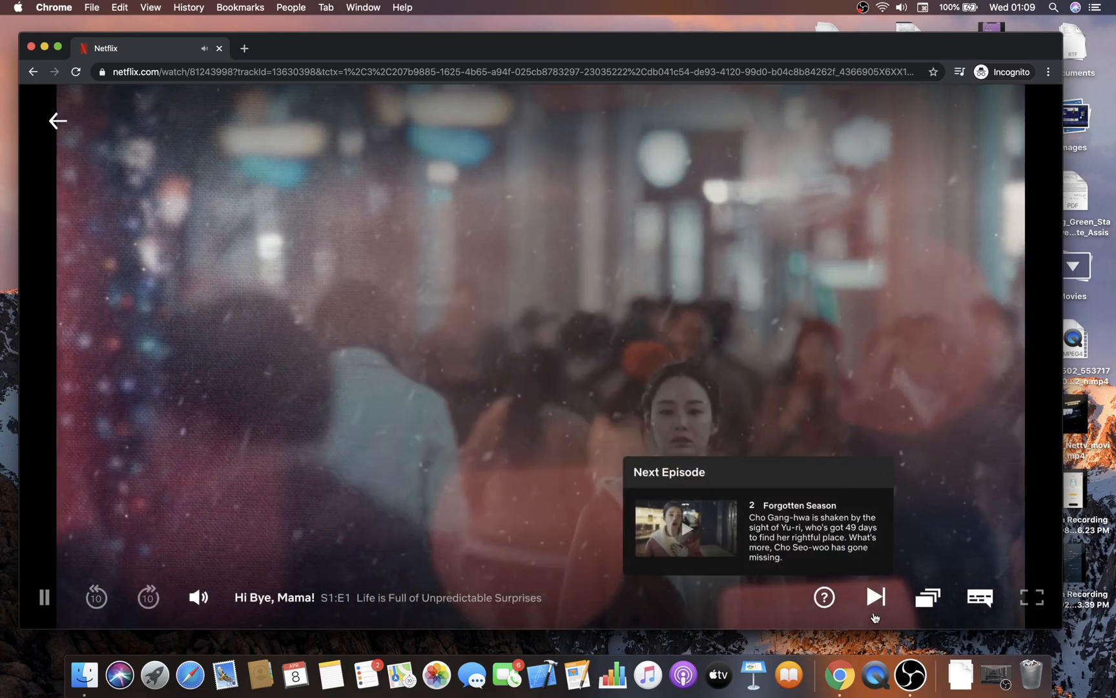
click(43, 597)
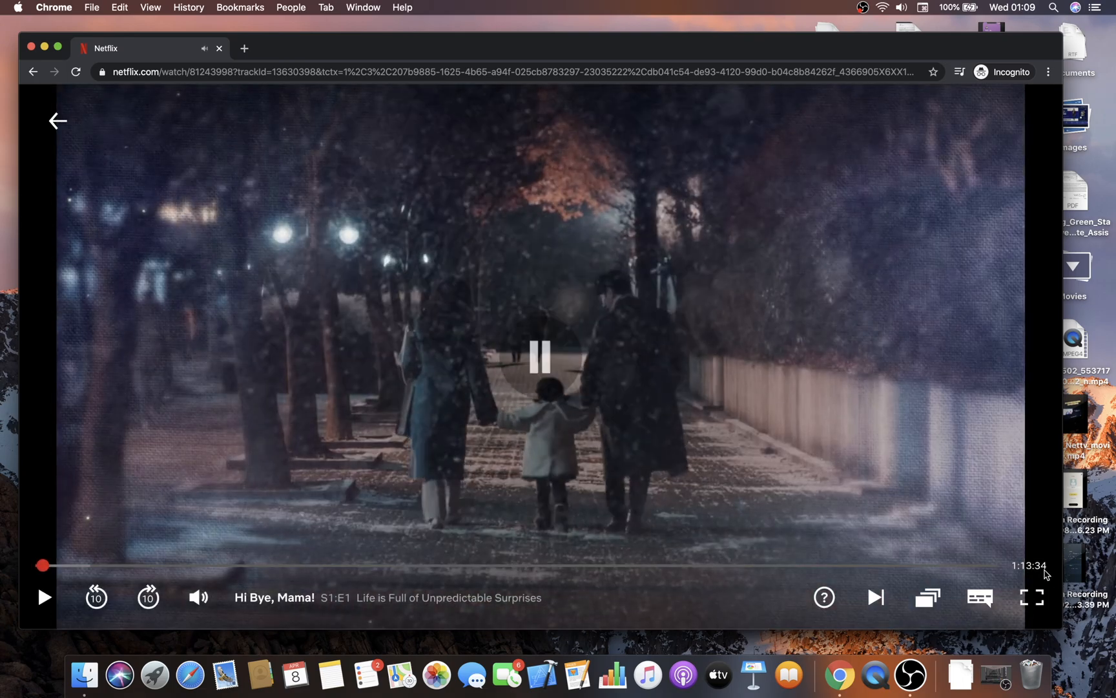
click(539, 356)
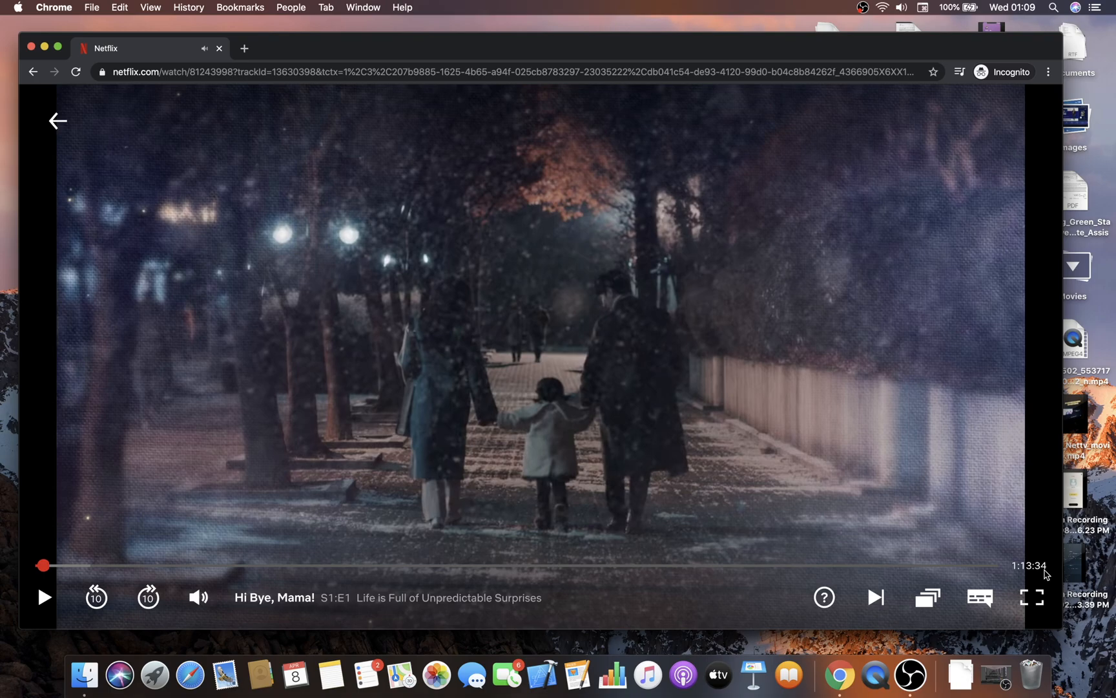
click(44, 597)
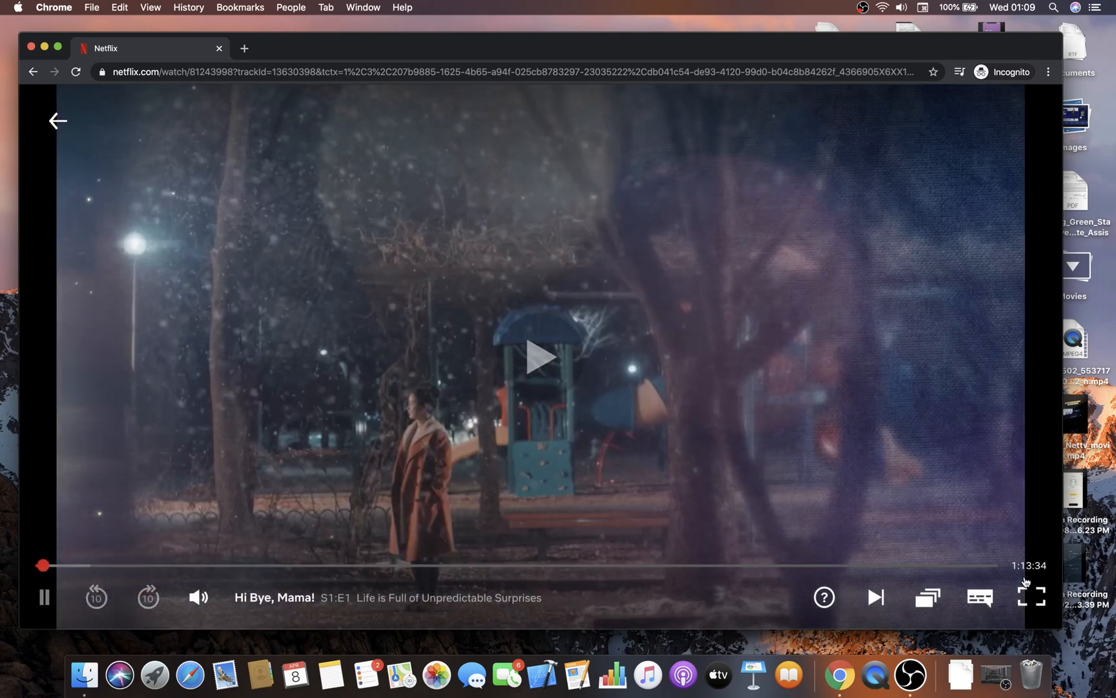
click(539, 357)
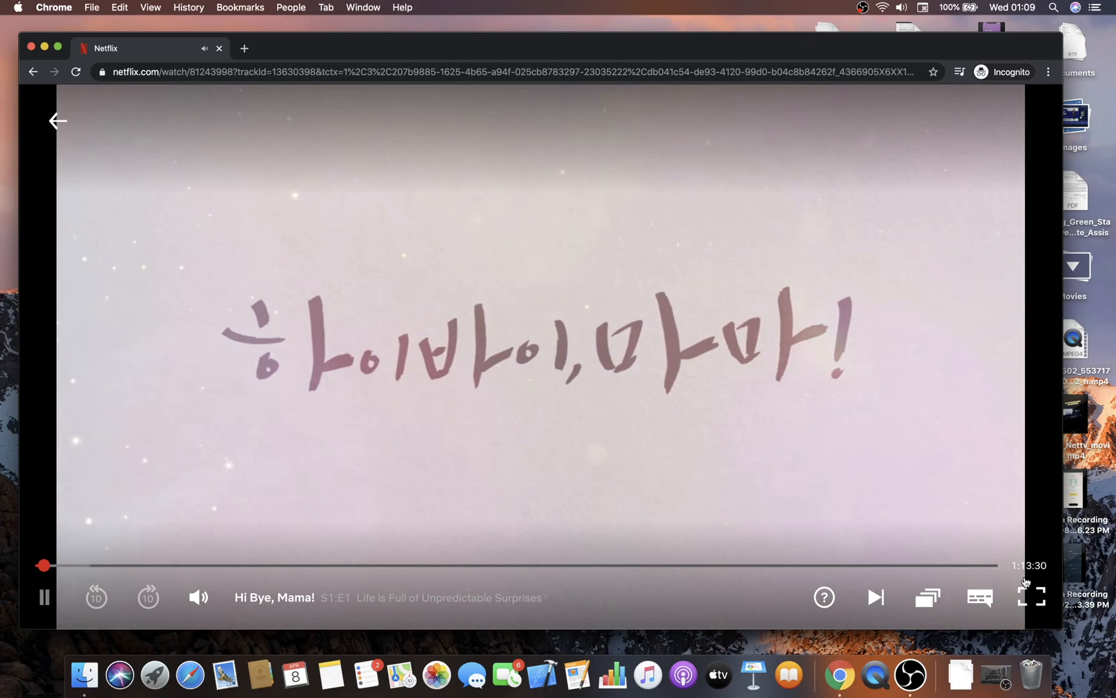
click(43, 596)
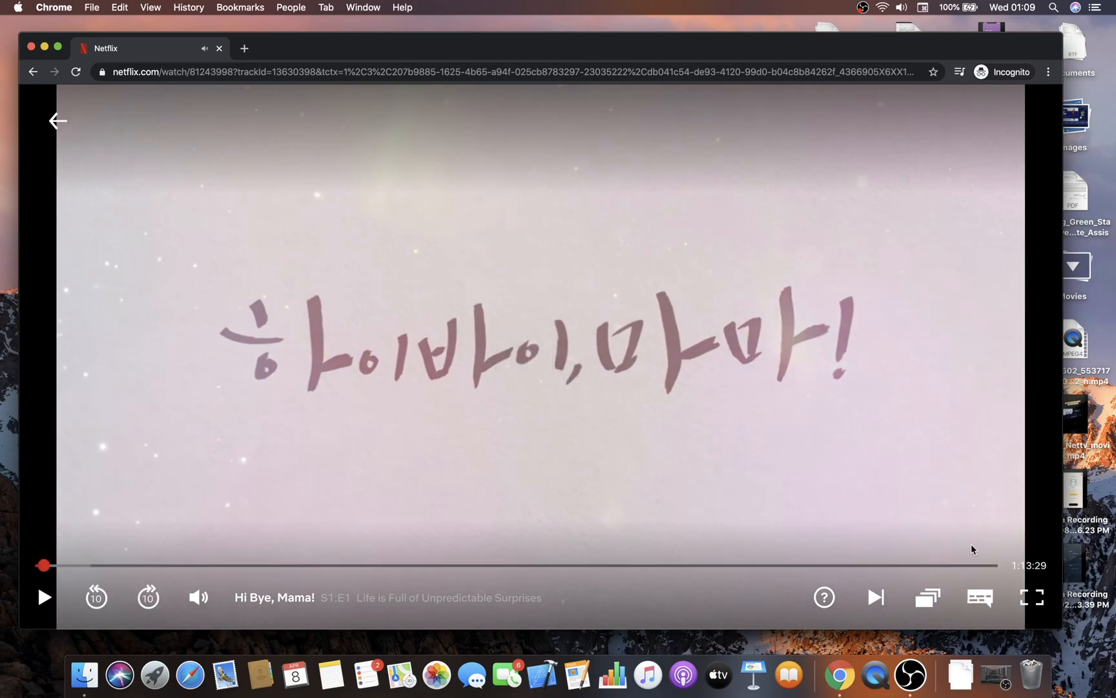
click(43, 596)
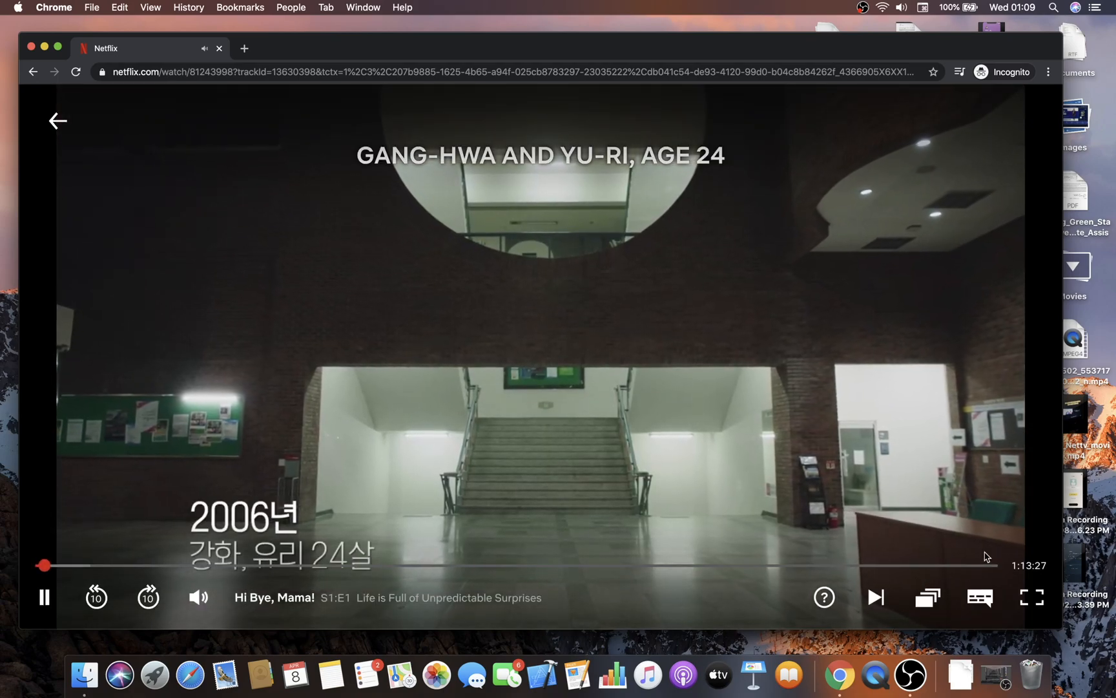